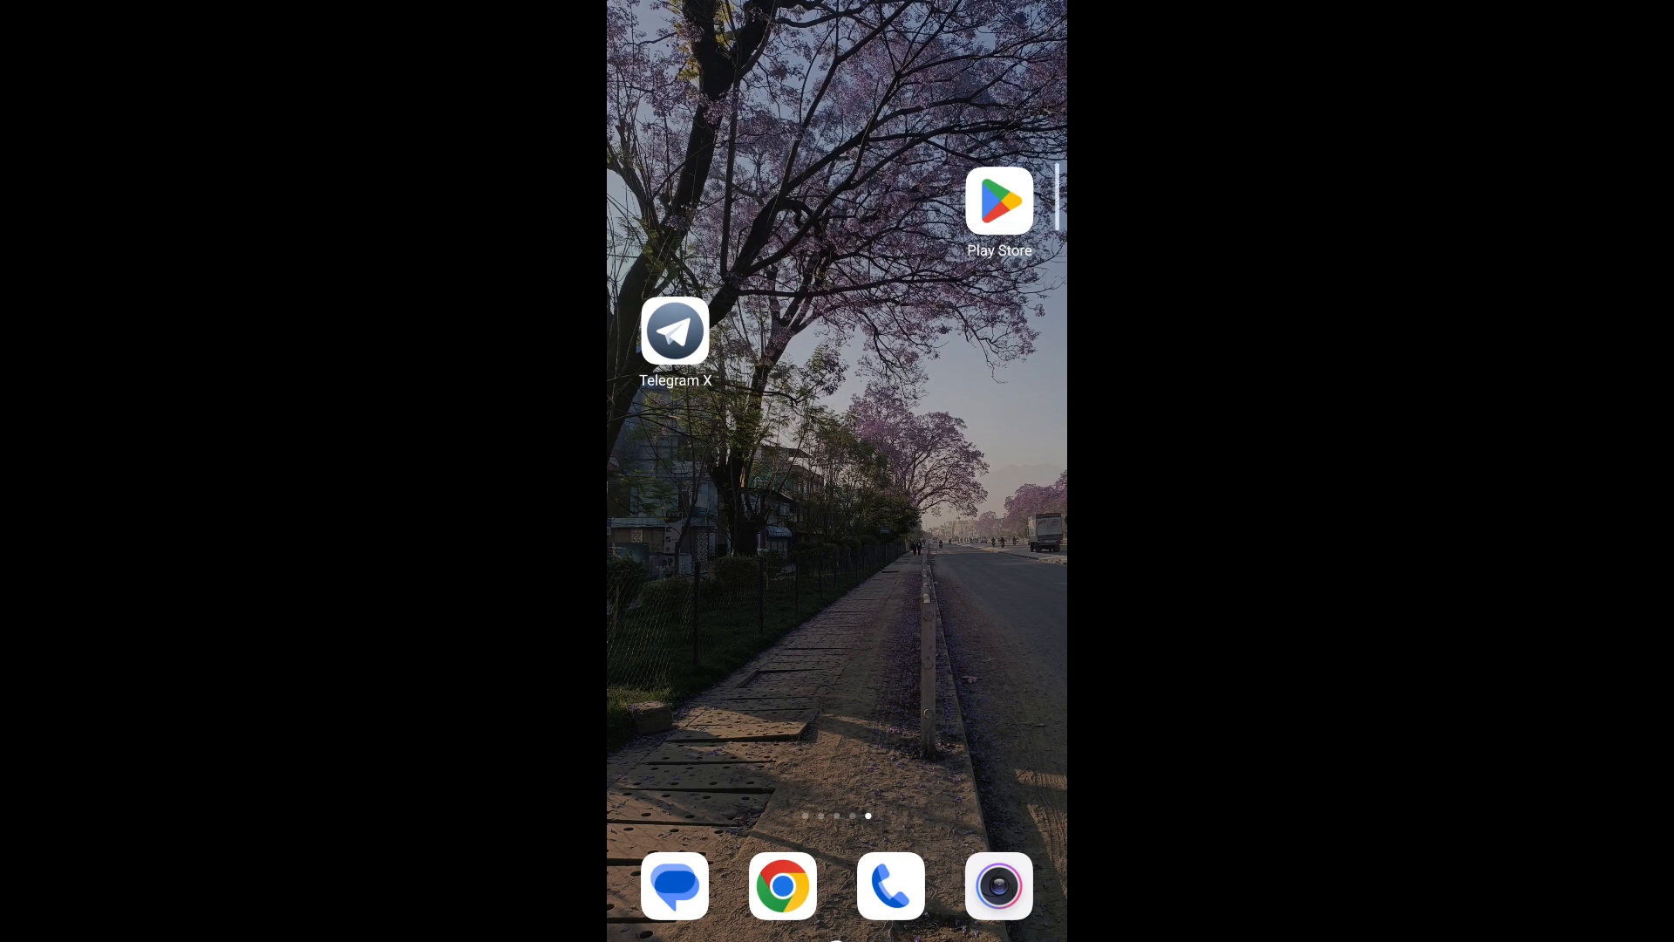
# Launch Telegram X from the home screen and reach Settings via the side menu.
pyautogui.click(675, 331)
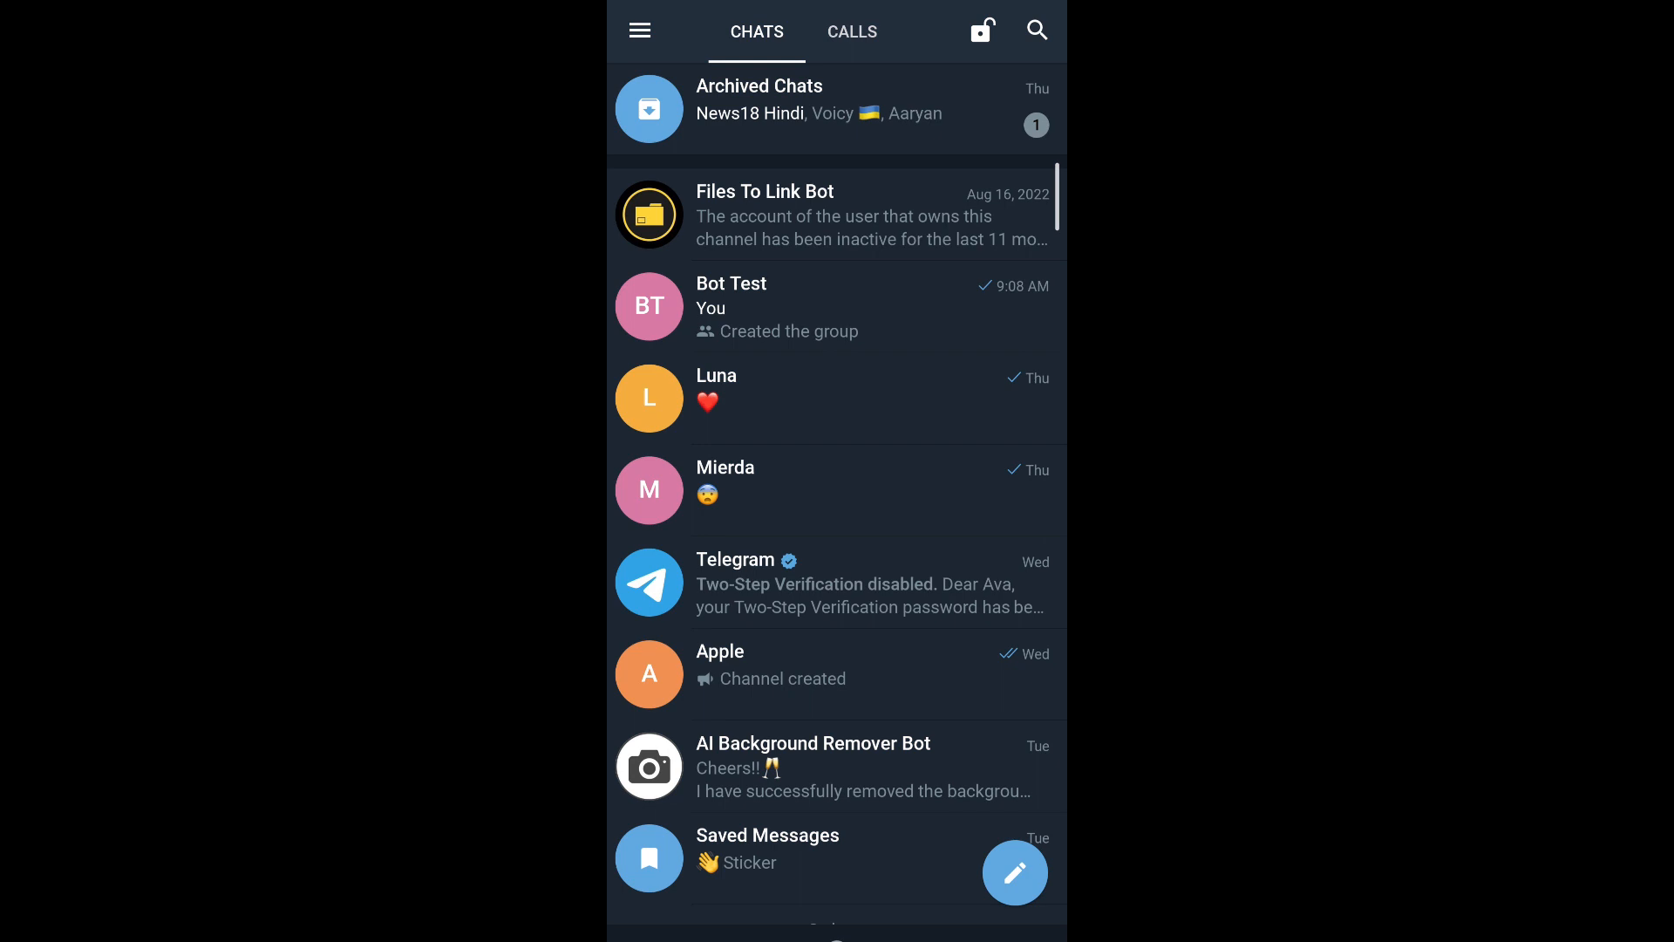
pyautogui.click(639, 32)
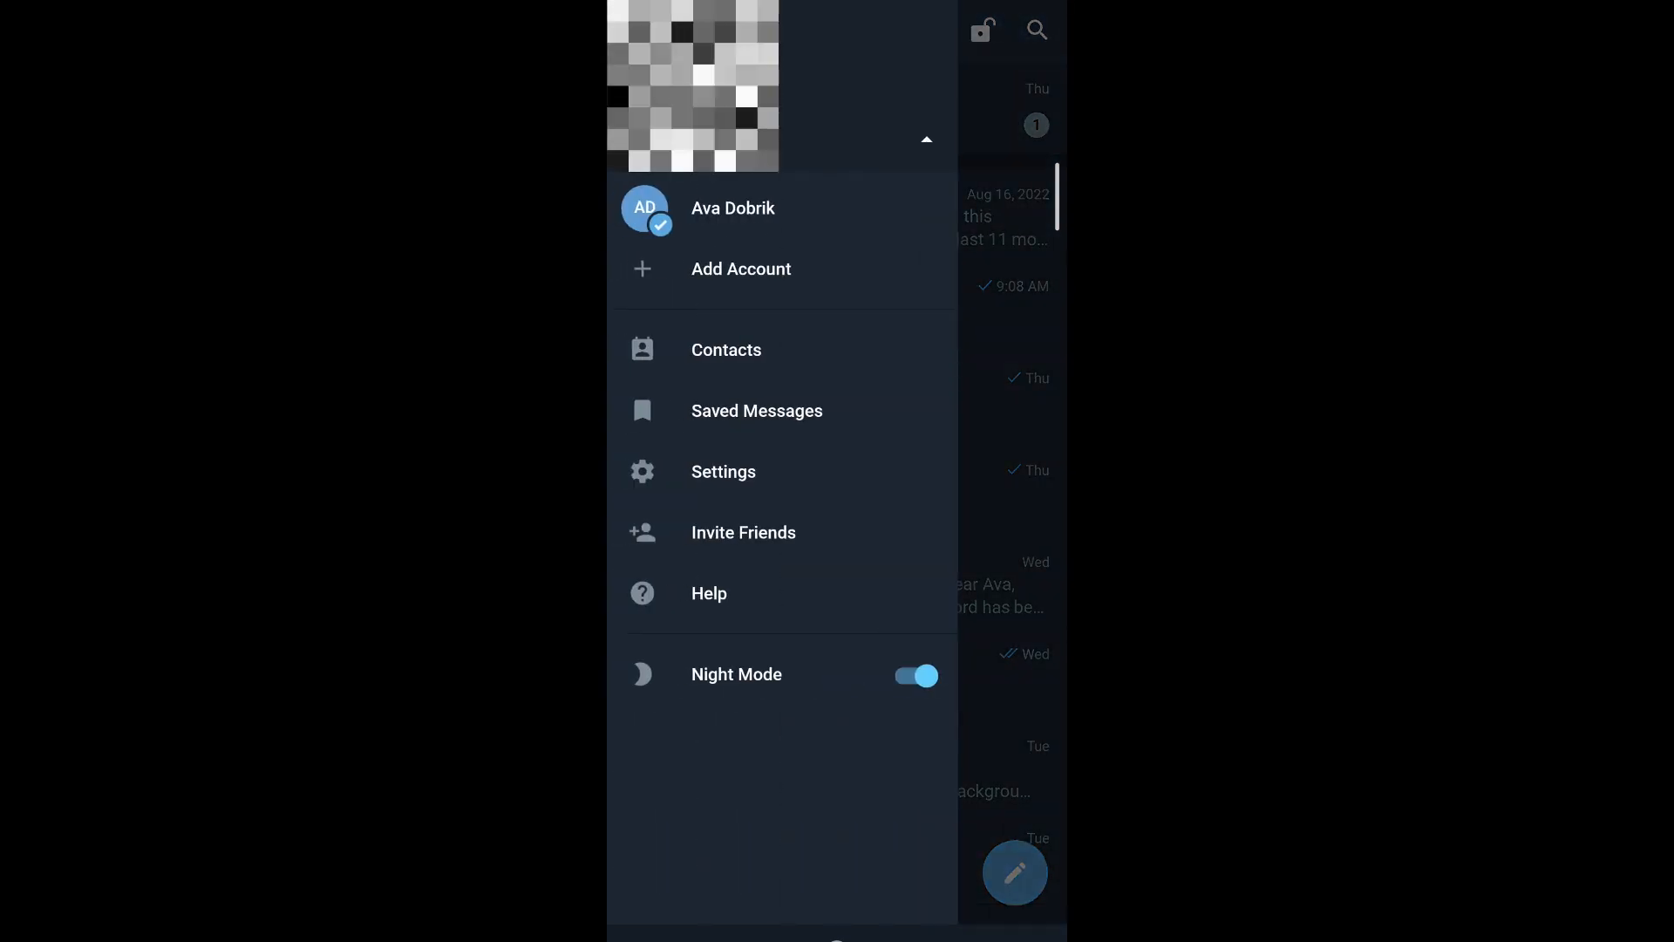
pyautogui.click(724, 471)
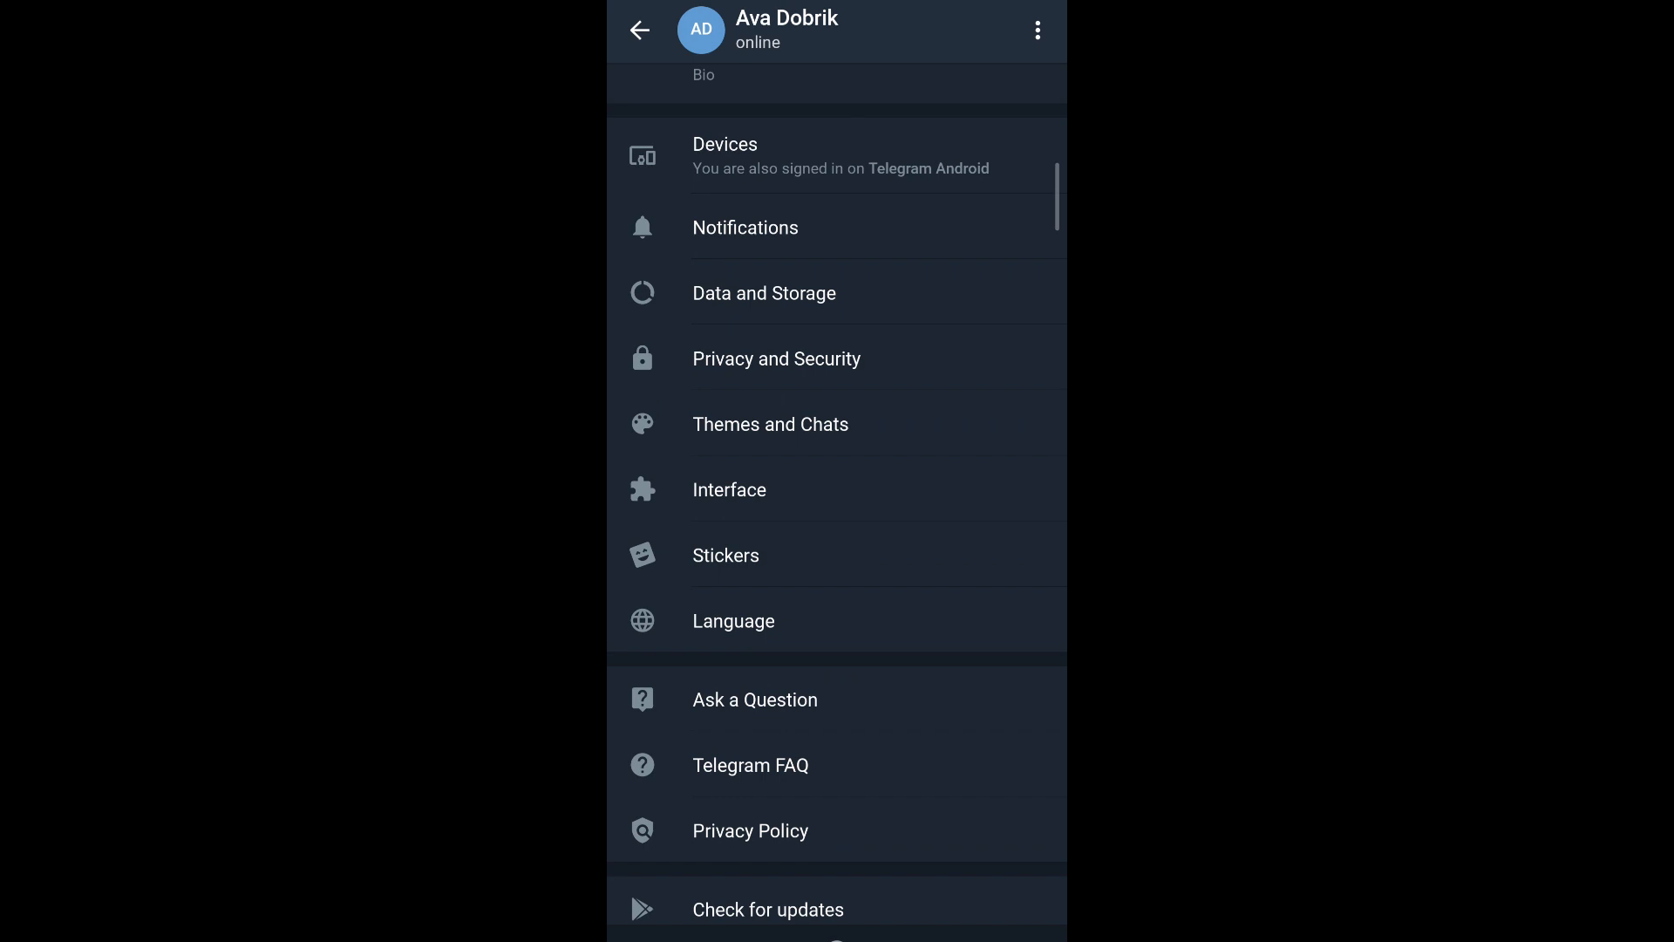
# Enter Privacy and Security and reach the Advanced section at the bottom.
pyautogui.click(776, 359)
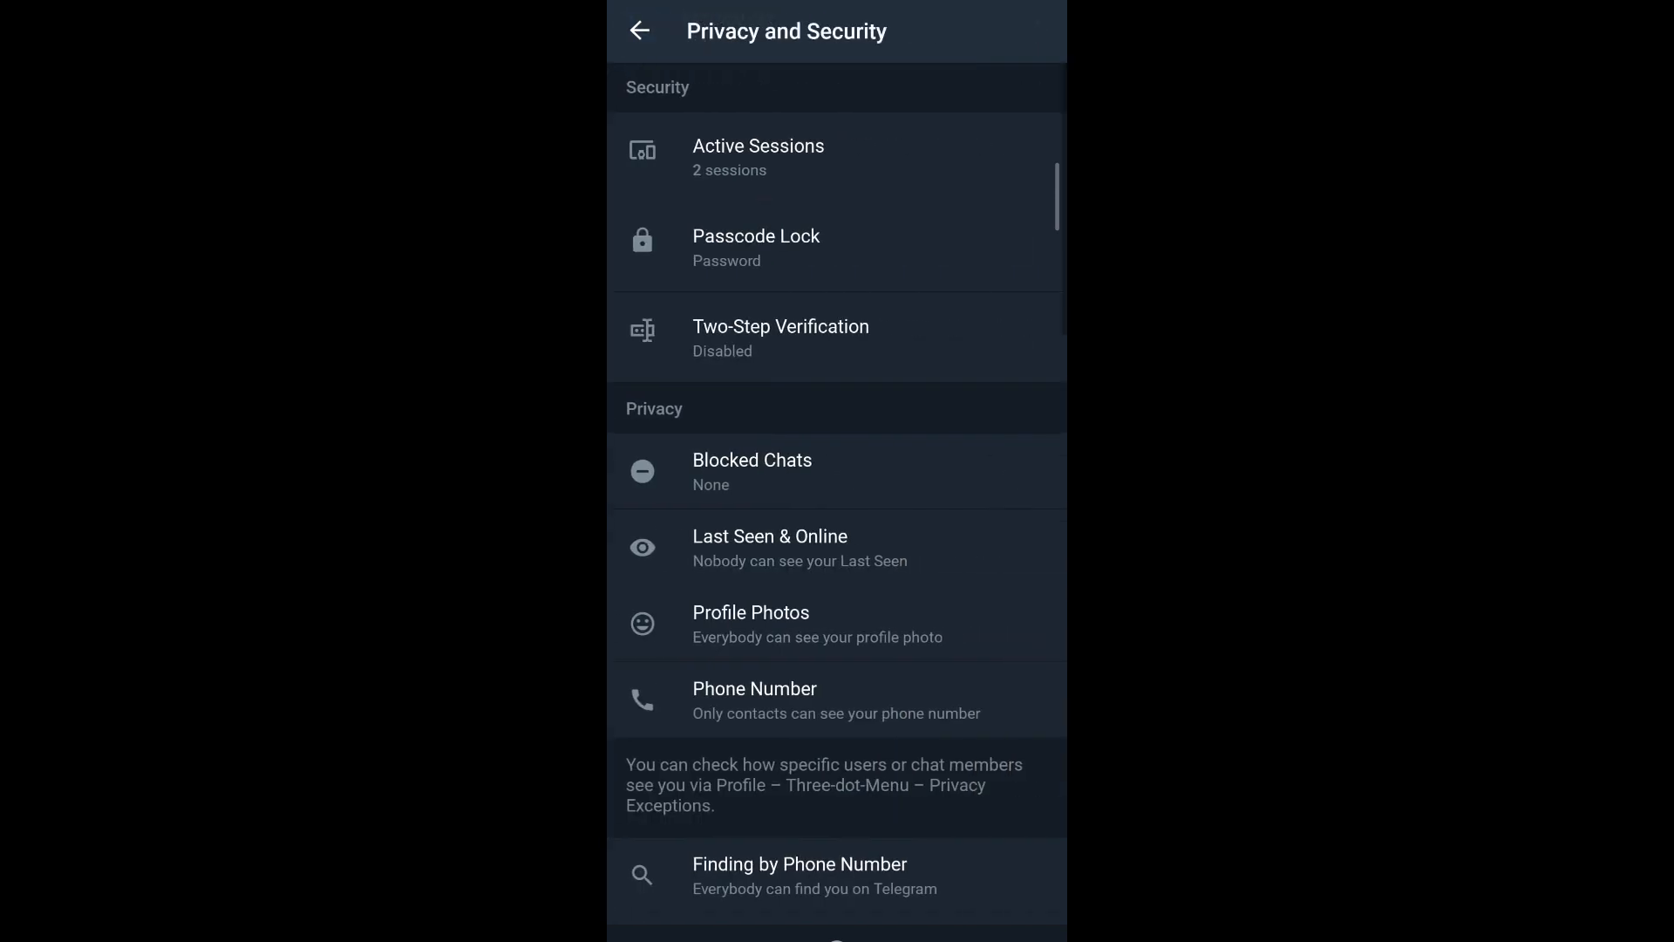
pyautogui.scroll(-3)
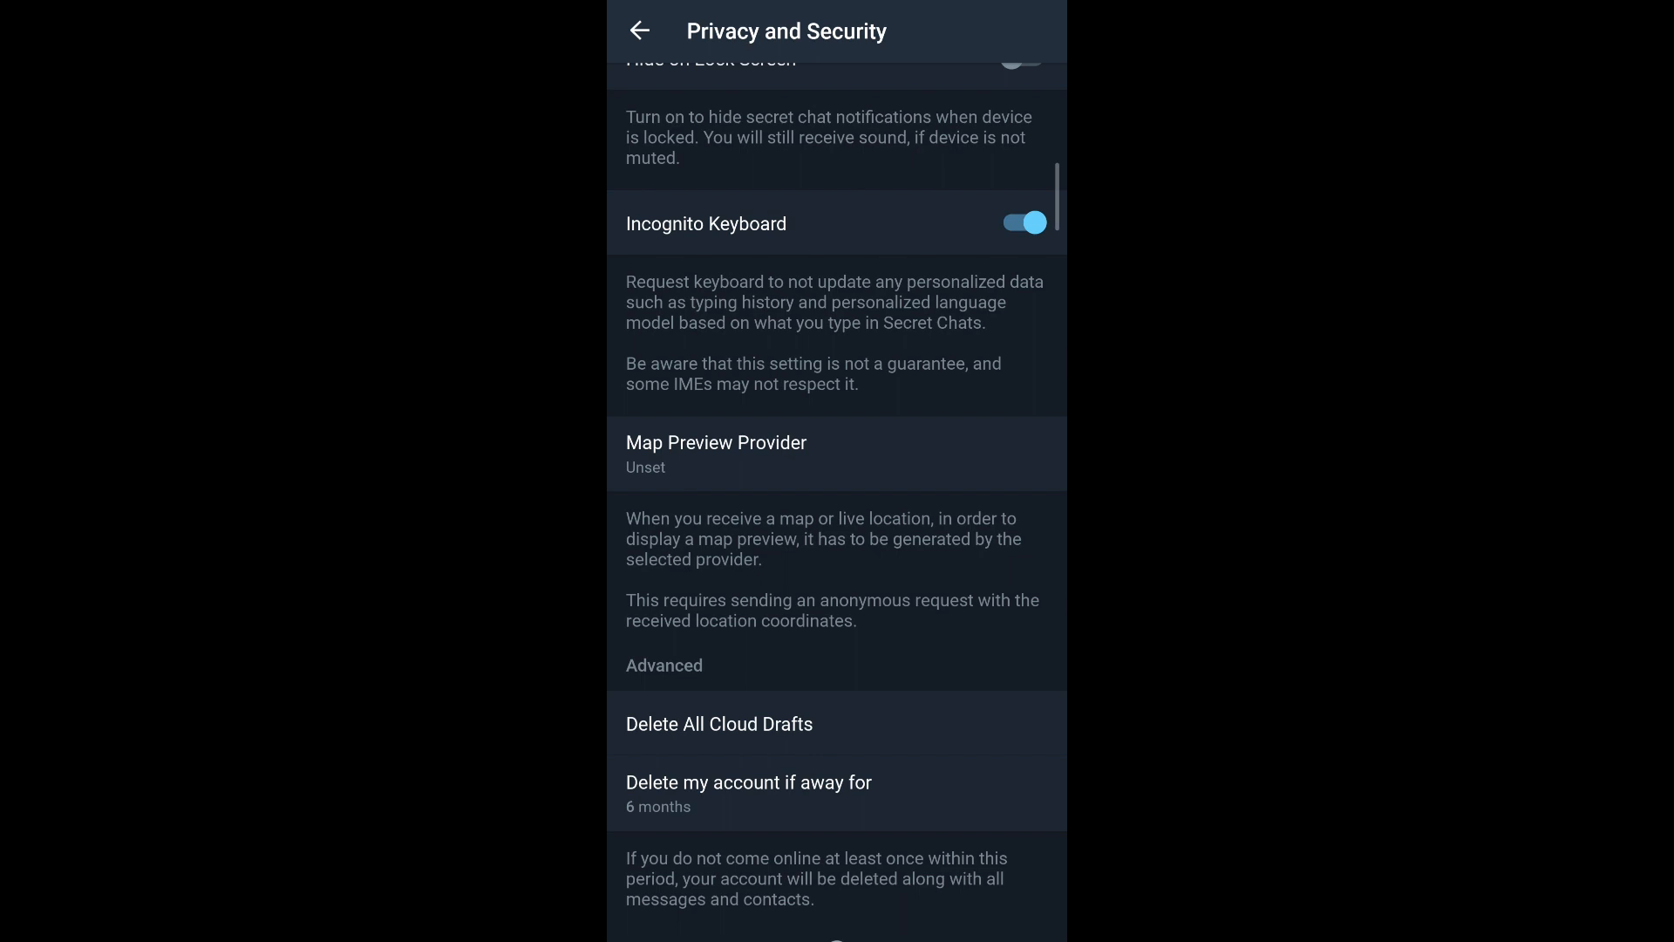
# Set 'Delete my account if away for' to 6 months.
pyautogui.click(748, 792)
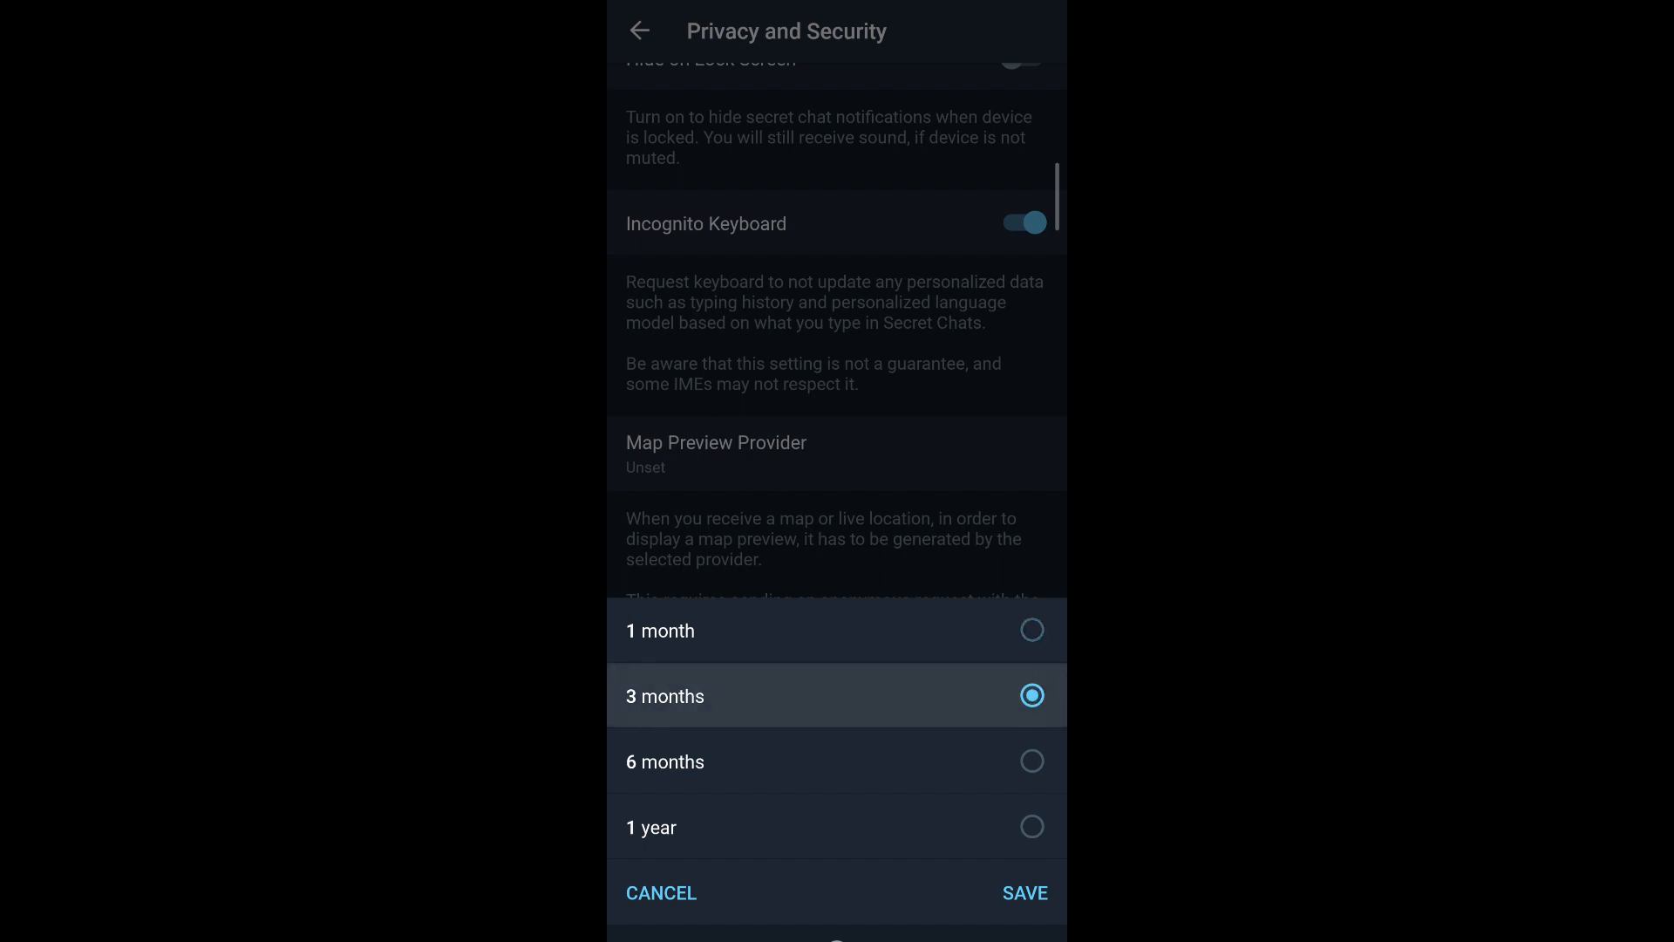
pyautogui.click(835, 760)
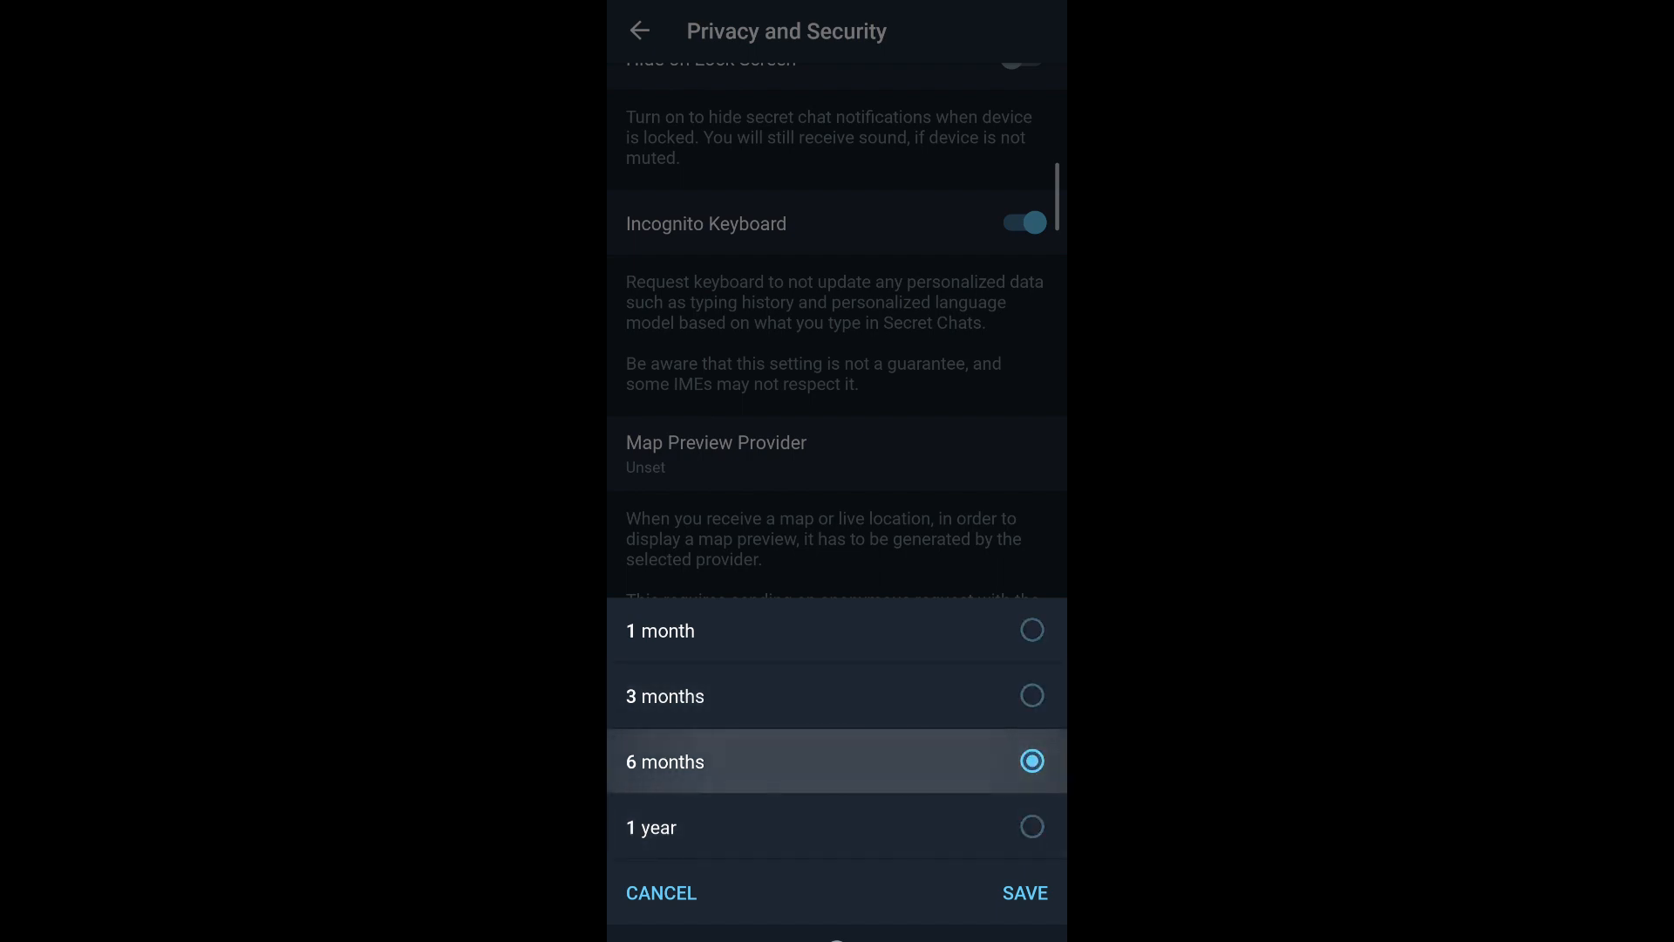